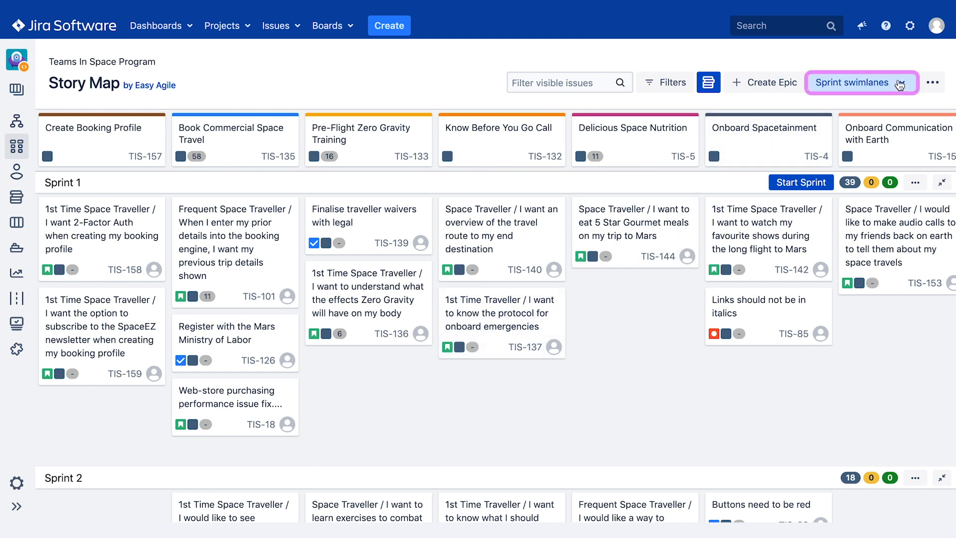
# Step: Switch the story map swimlanes to versions, then back to sprints
pyautogui.click(855, 82)
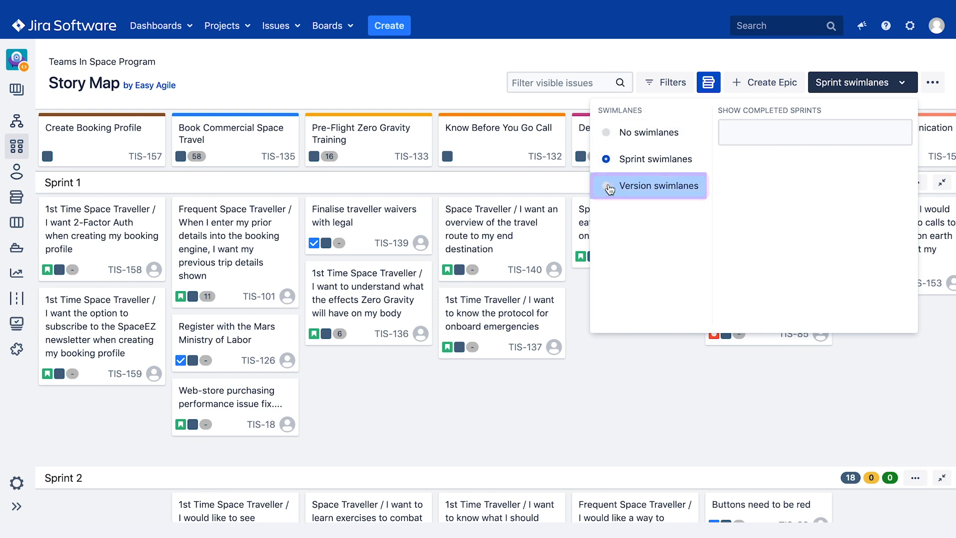
pyautogui.click(662, 186)
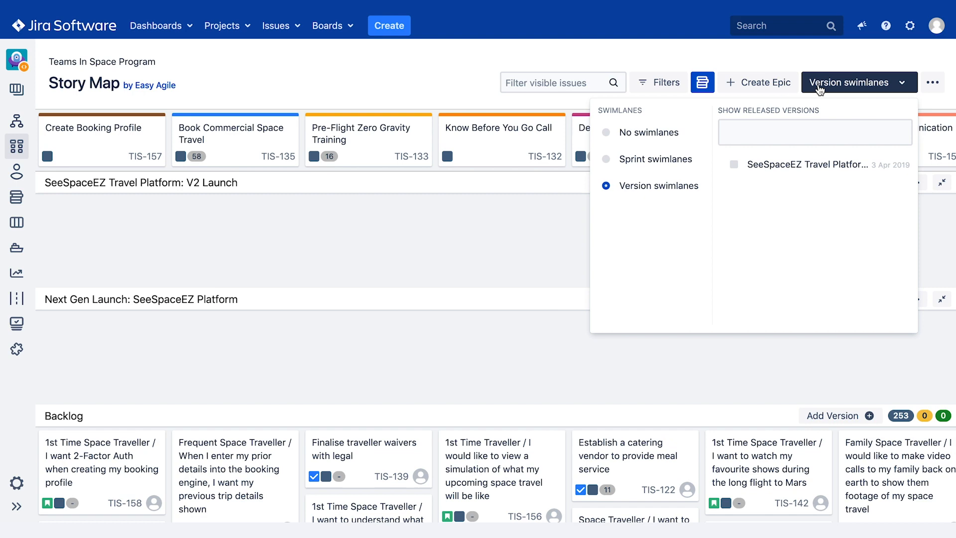
pyautogui.click(853, 82)
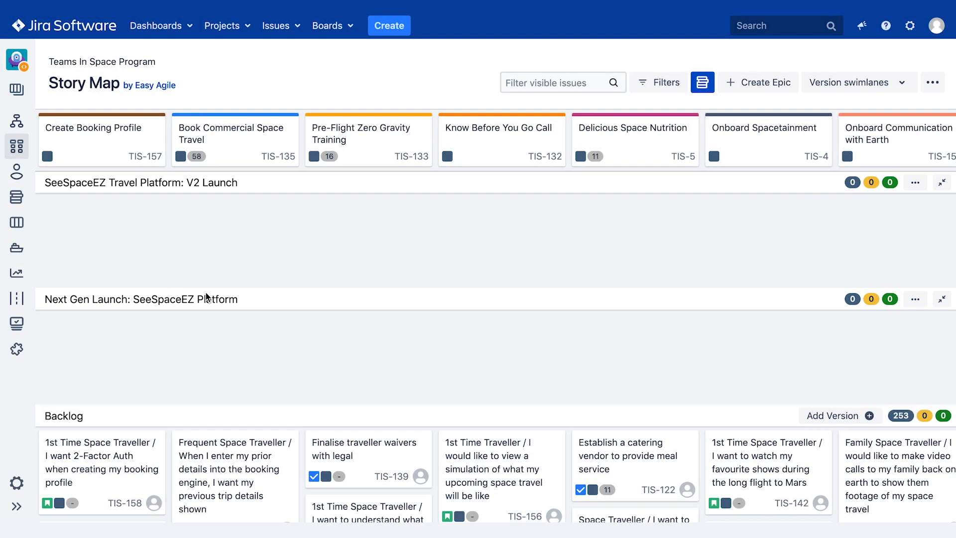
pyautogui.moveTo(648, 130)
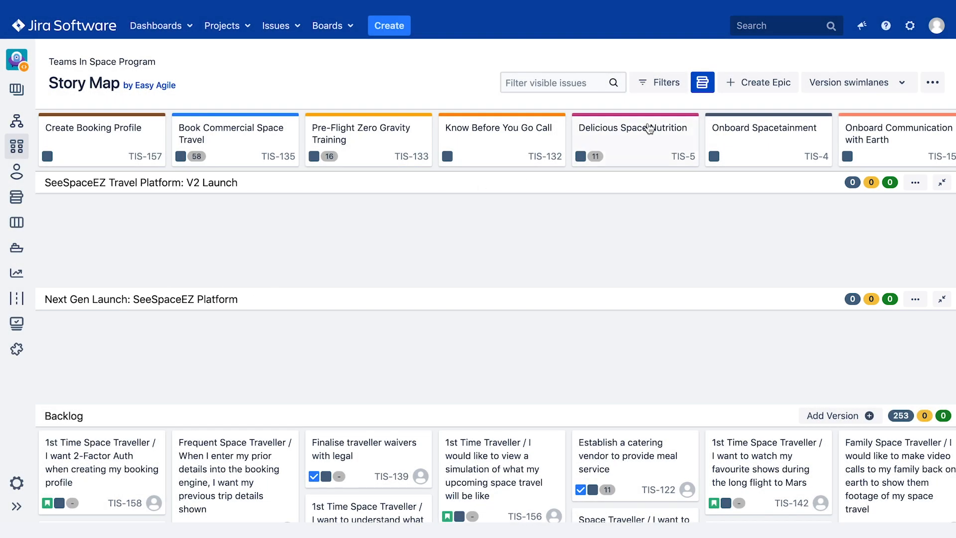
pyautogui.click(853, 82)
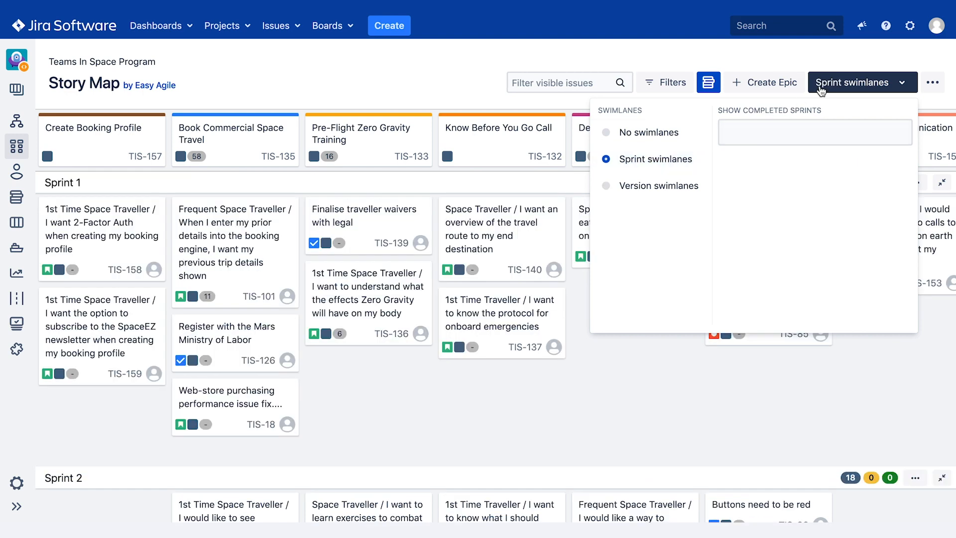
pyautogui.click(860, 82)
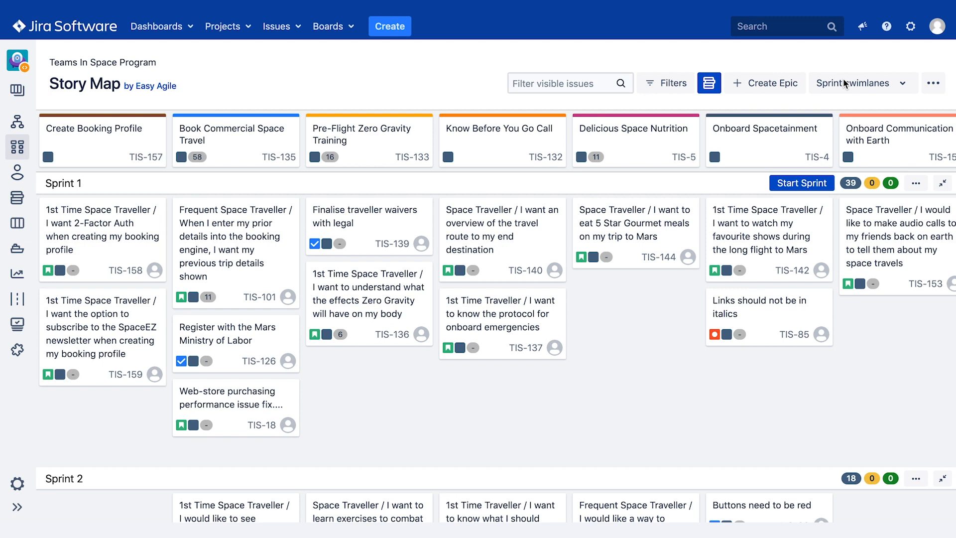
pyautogui.moveTo(857, 83)
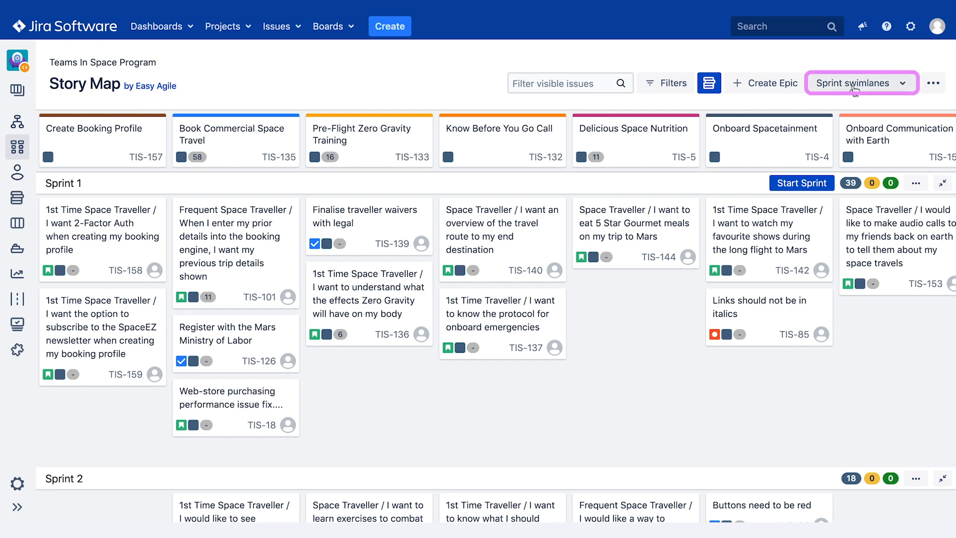
# Step: Add a sprint from the Backlog row, keeping the default name Sprint 6
pyautogui.click(859, 83)
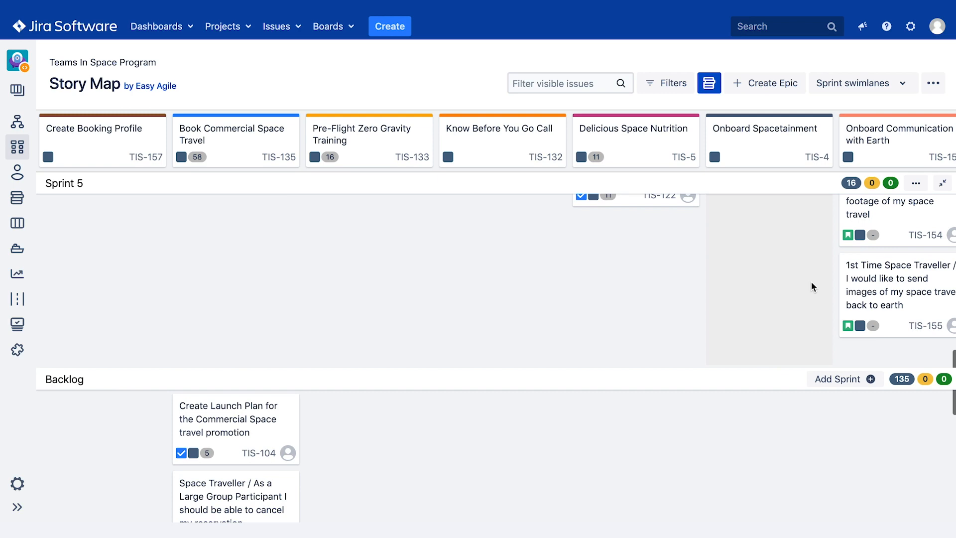
pyautogui.click(841, 379)
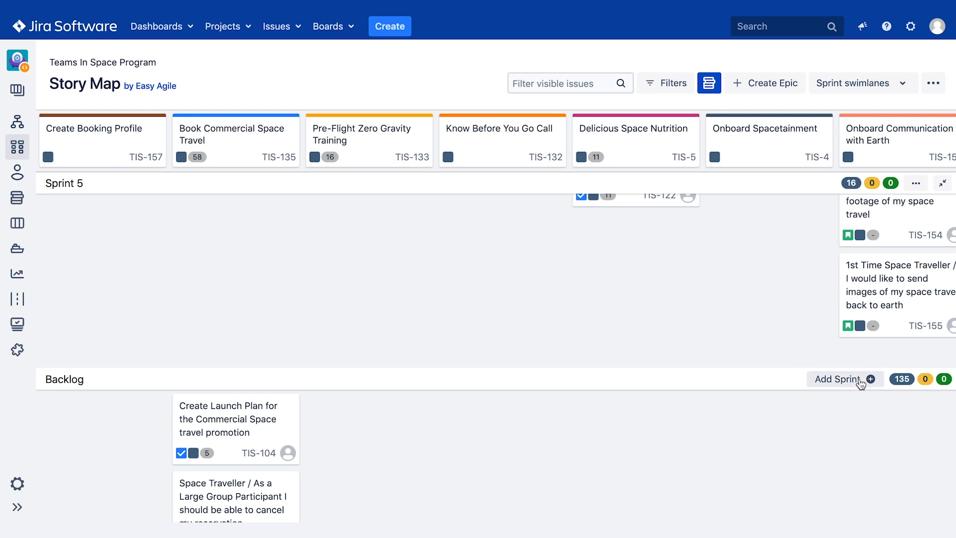
pyautogui.click(843, 379)
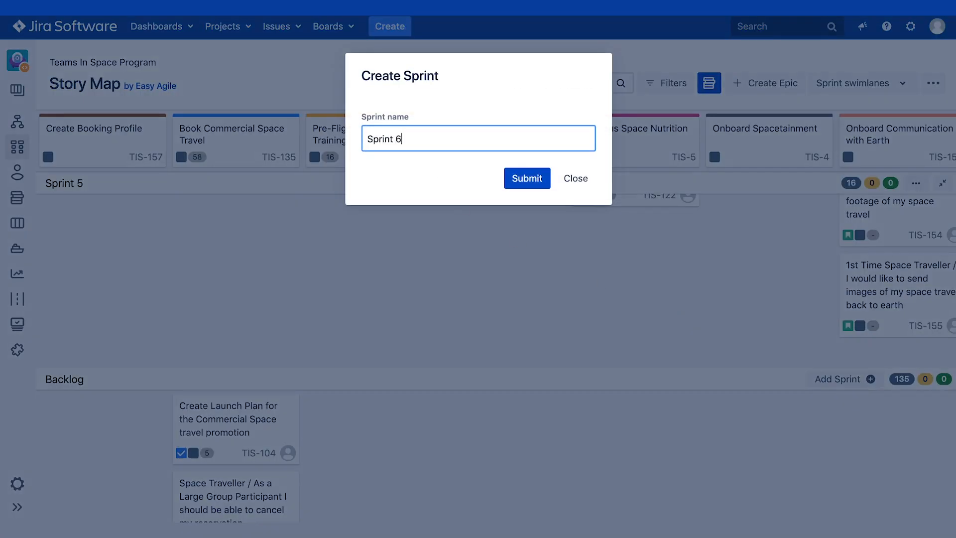
pyautogui.click(526, 179)
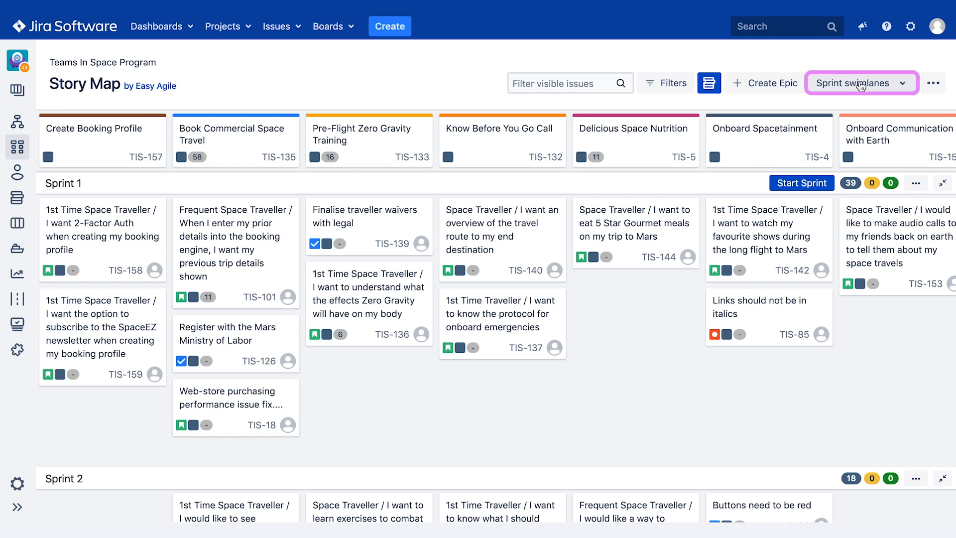
# Step: Group the story map by version swimlanes
pyautogui.click(859, 83)
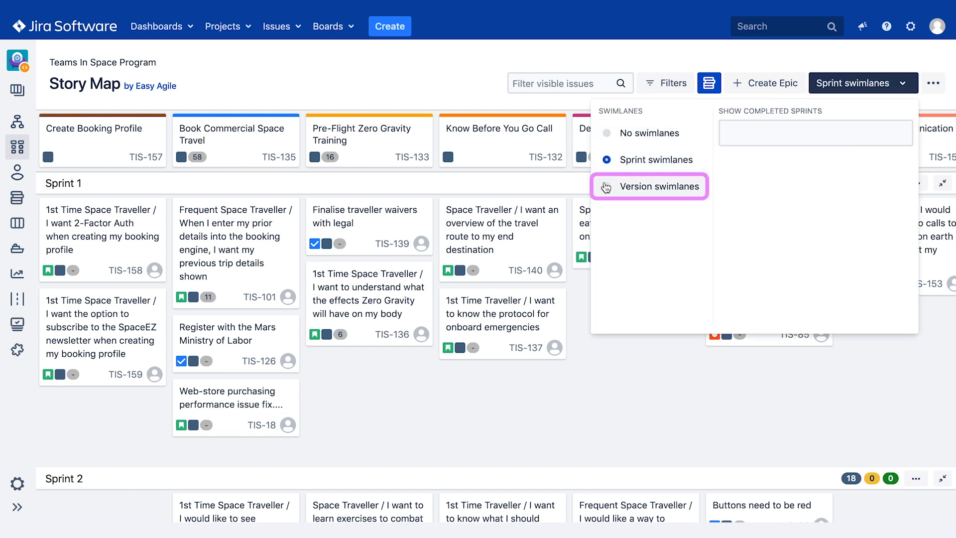
pyautogui.click(649, 186)
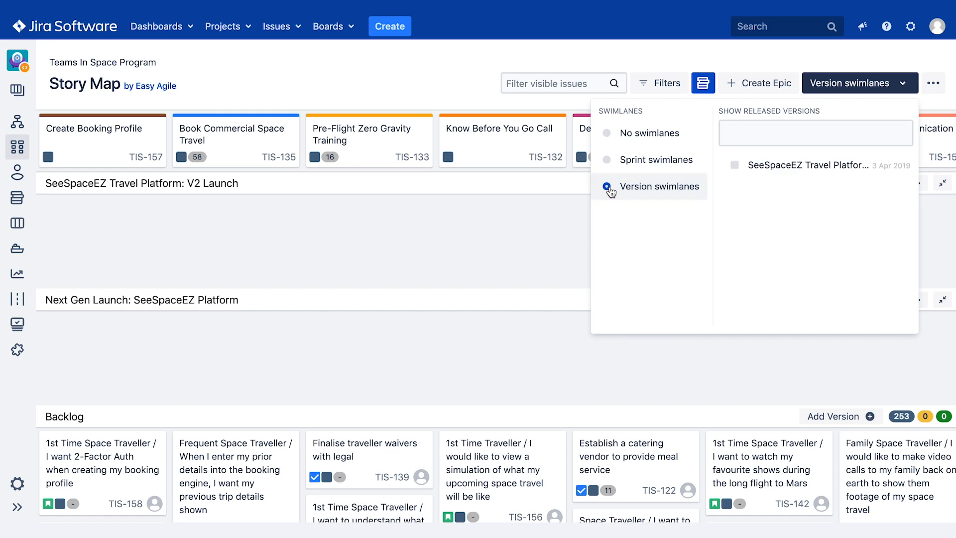
pyautogui.click(659, 187)
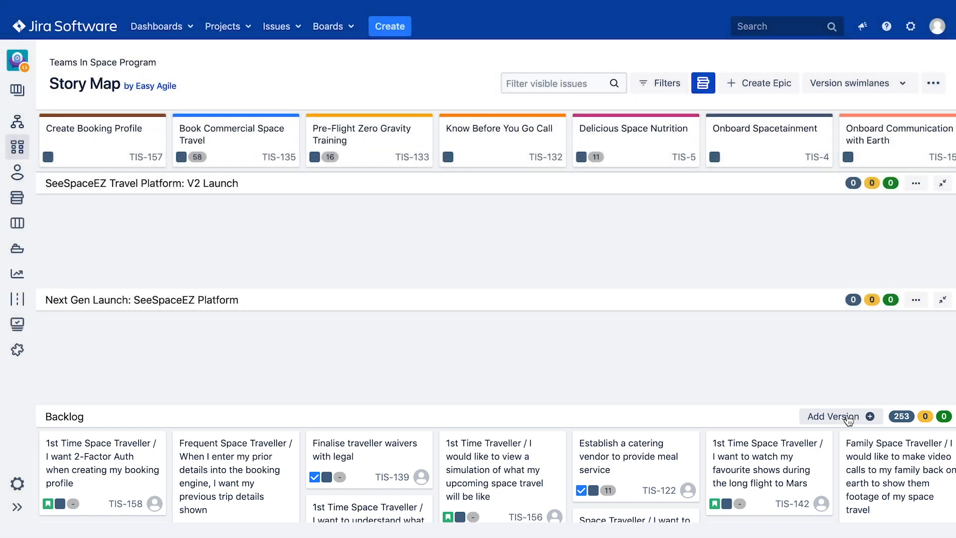
# Step: Create a new version named 'SpaceEZ Ready to Launch'
pyautogui.click(834, 416)
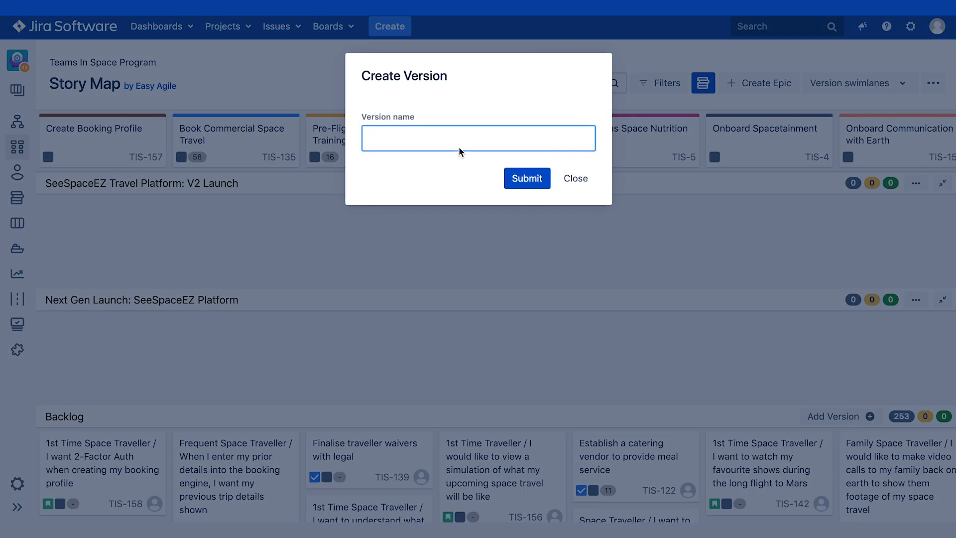
pyautogui.write('SpaceEZ')
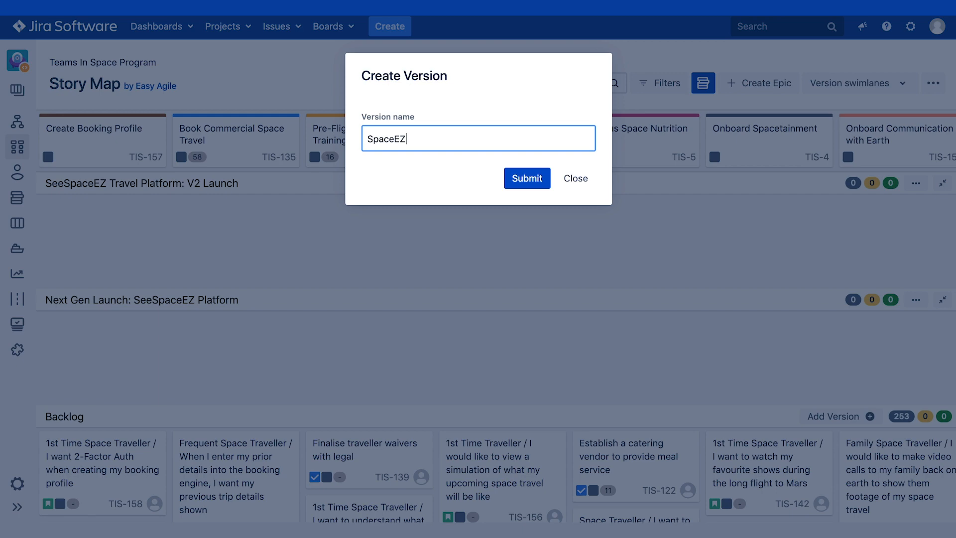
pyautogui.write('Ready to Launch')
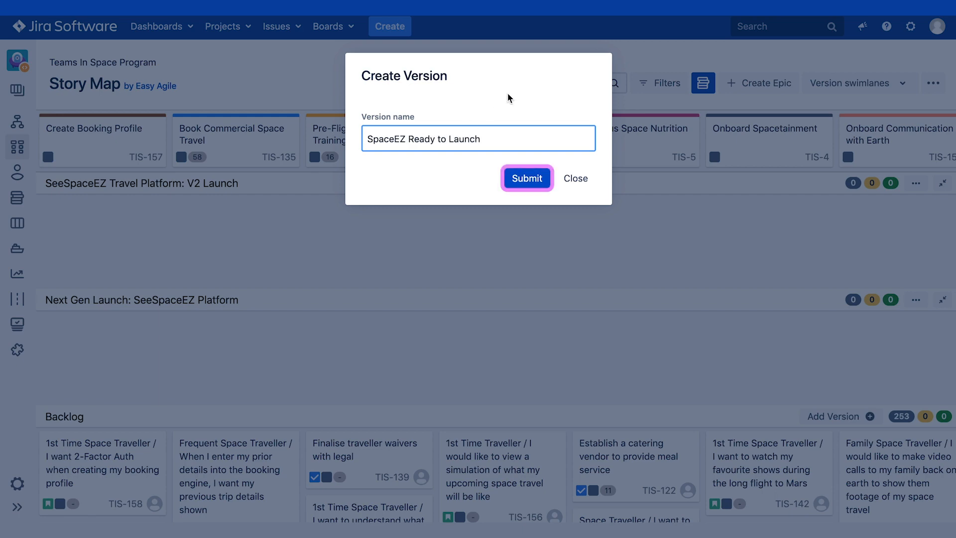
pyautogui.click(526, 178)
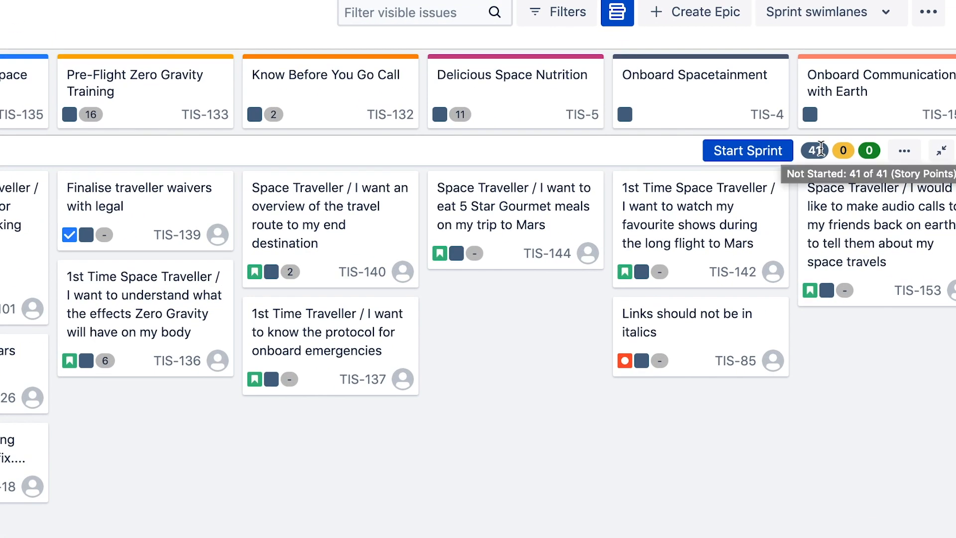
pyautogui.moveTo(843, 151)
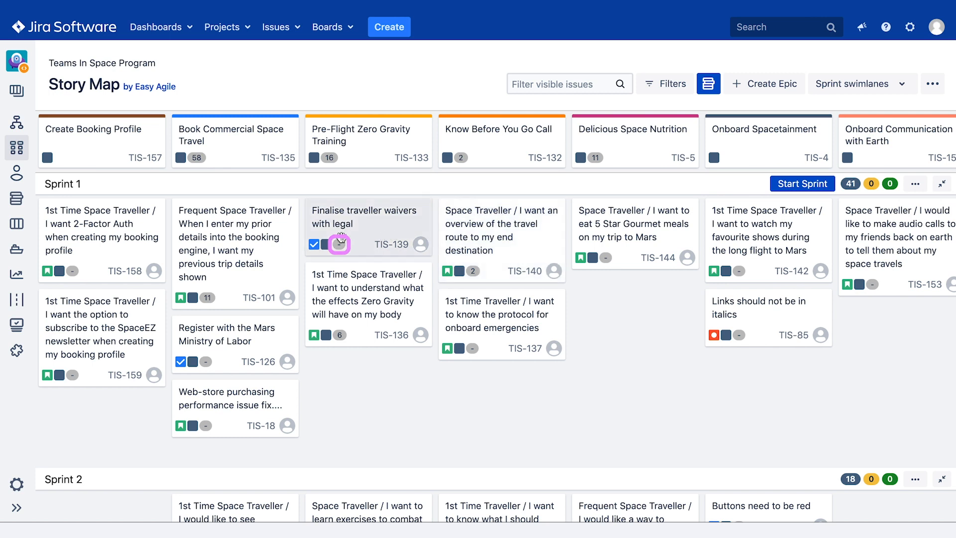
# Step: Estimate TIS-139 at 5 points and TIS-137 at 3, setting TIS-137 to In Progress
pyautogui.click(340, 245)
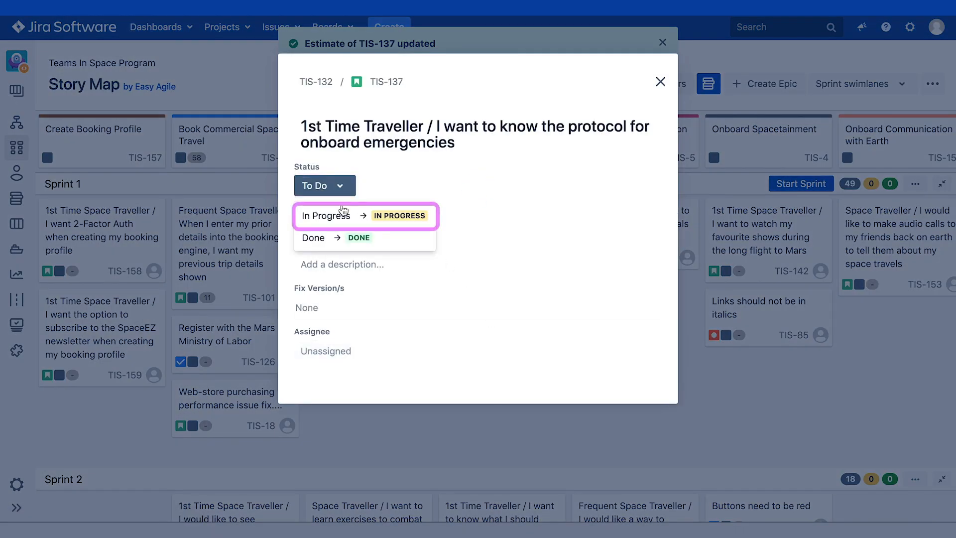
pyautogui.click(326, 215)
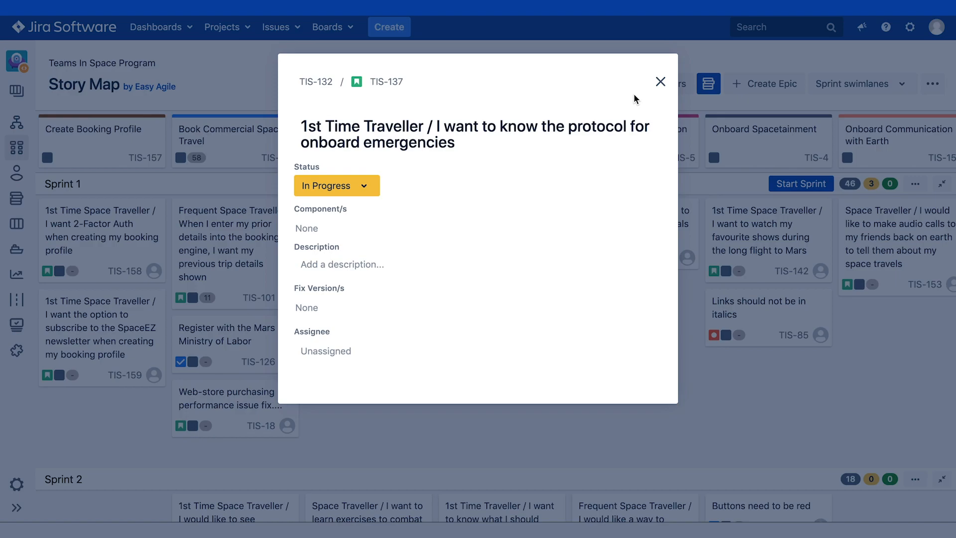
pyautogui.click(660, 81)
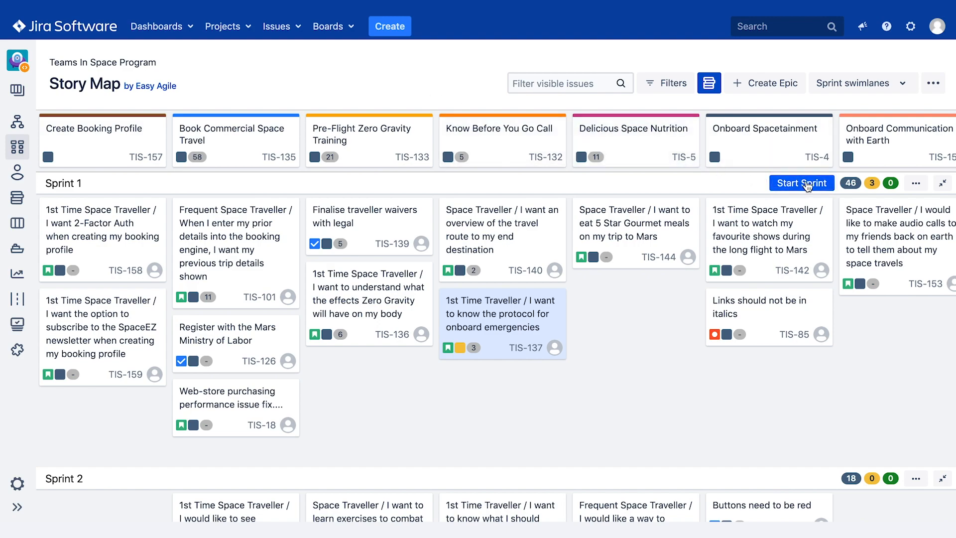
# Step: Start Sprint 1 (2020-04-23 to 2020-05-07) with goal 'Improve the online booking experience'
pyautogui.click(802, 183)
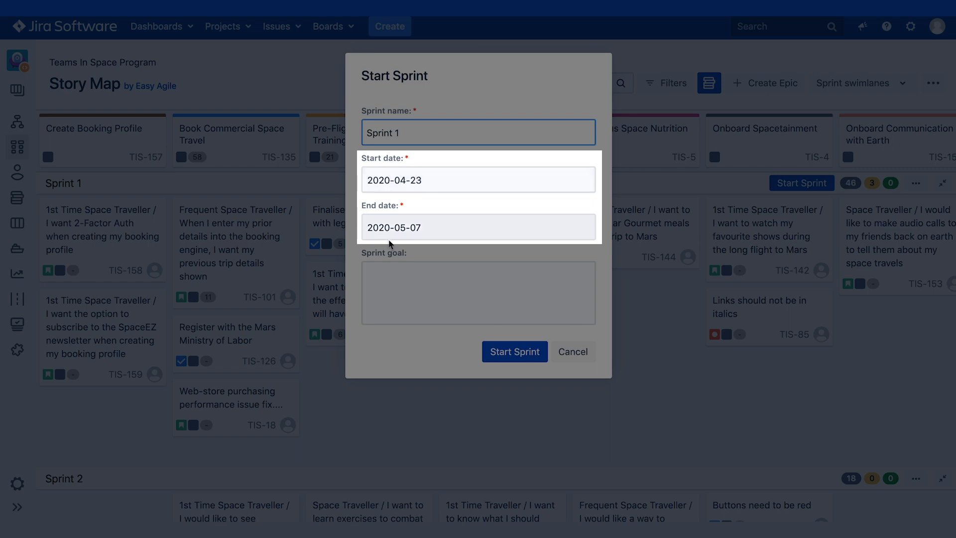
pyautogui.click(477, 292)
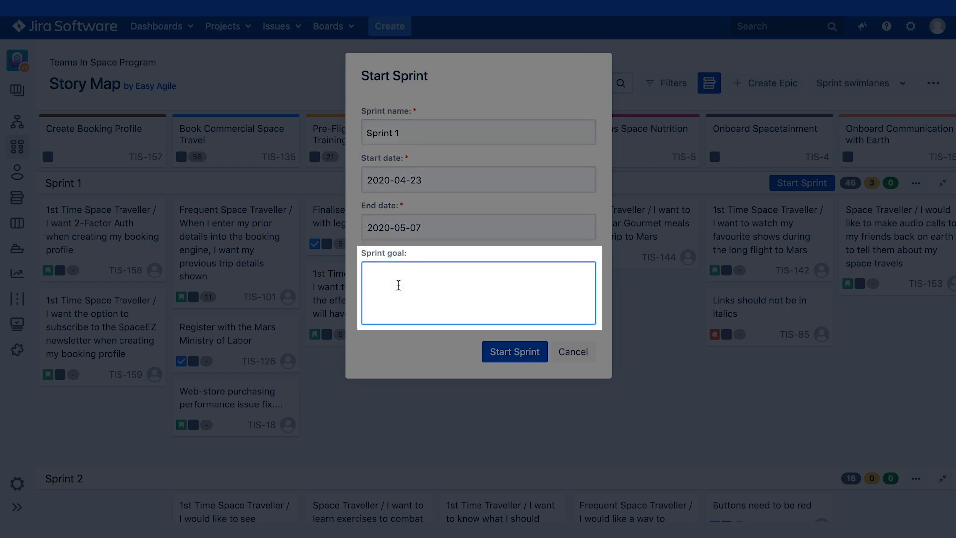
pyautogui.write('Improve the online booking experience')
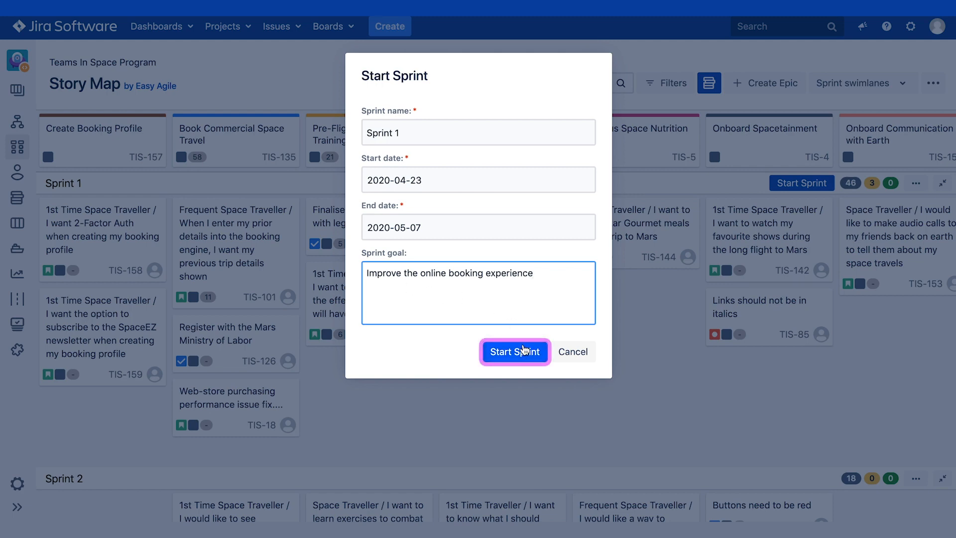
pyautogui.click(514, 351)
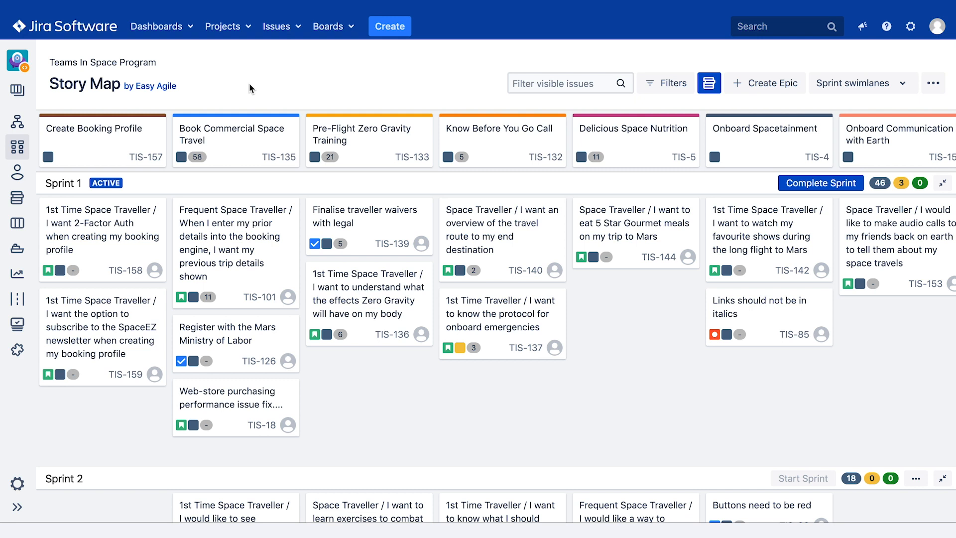
pyautogui.moveTo(65, 185)
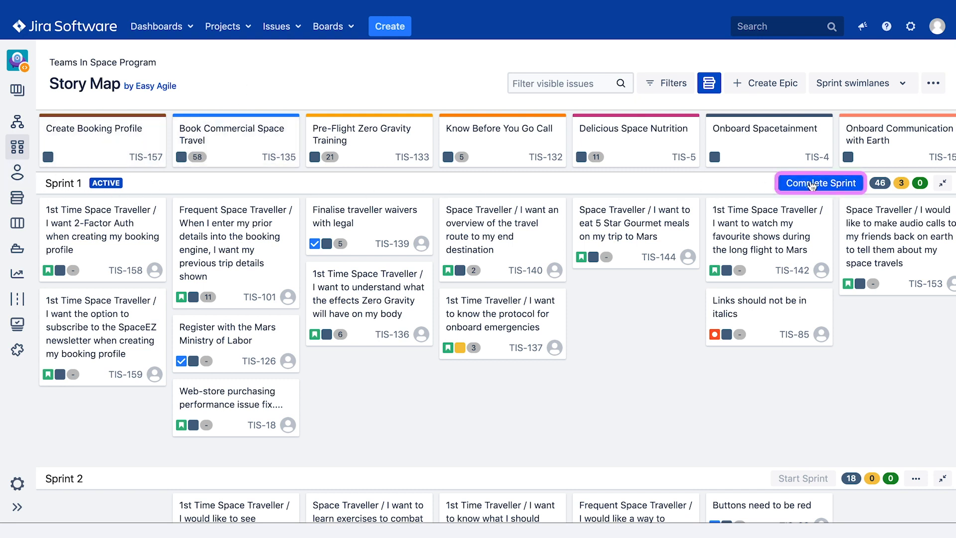
# Step: Complete Sprint 1, moving its 20 incomplete issues into Sprint 2
pyautogui.click(820, 183)
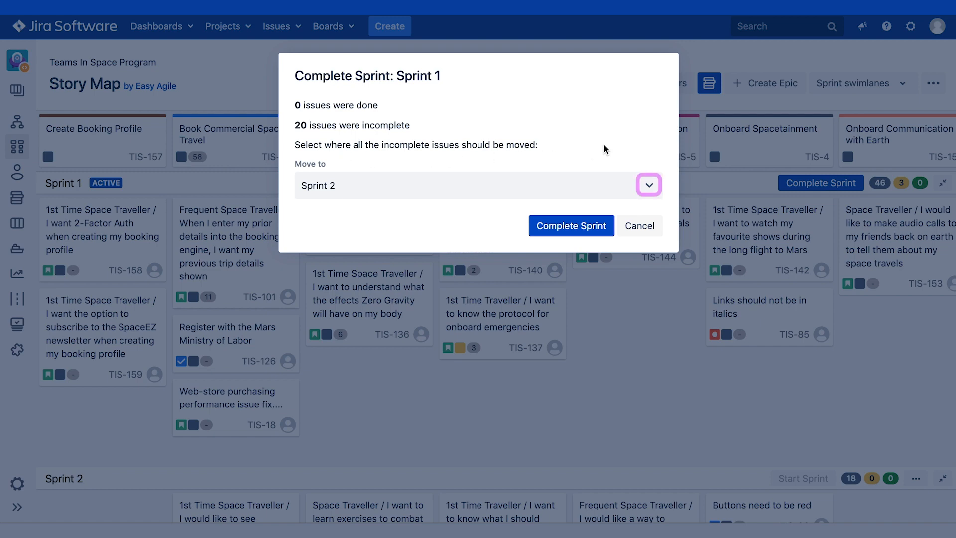
pyautogui.click(649, 184)
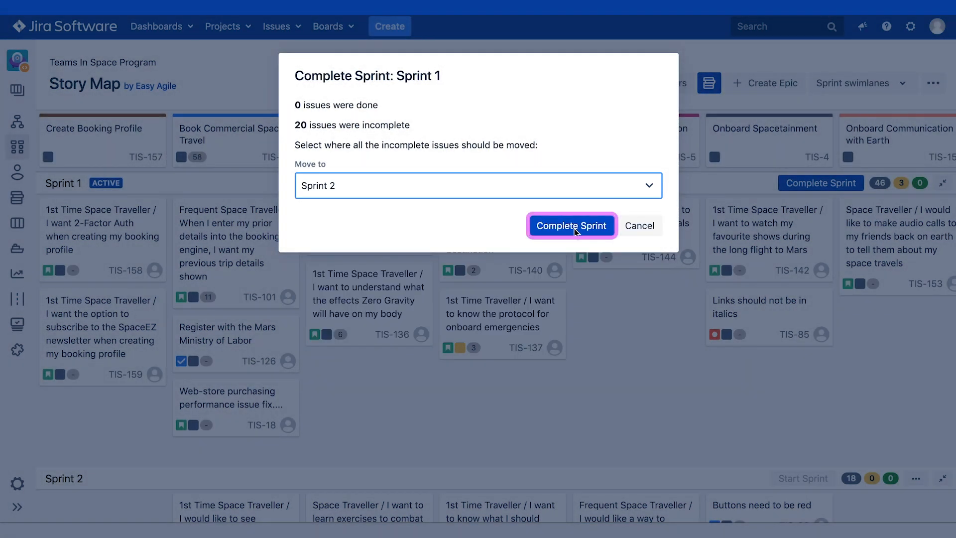
pyautogui.click(570, 225)
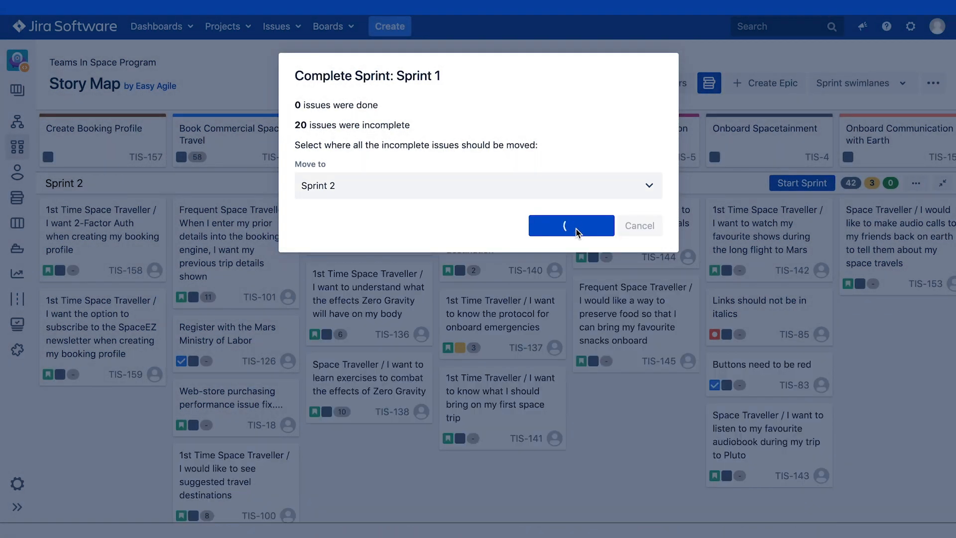
pyautogui.click(570, 226)
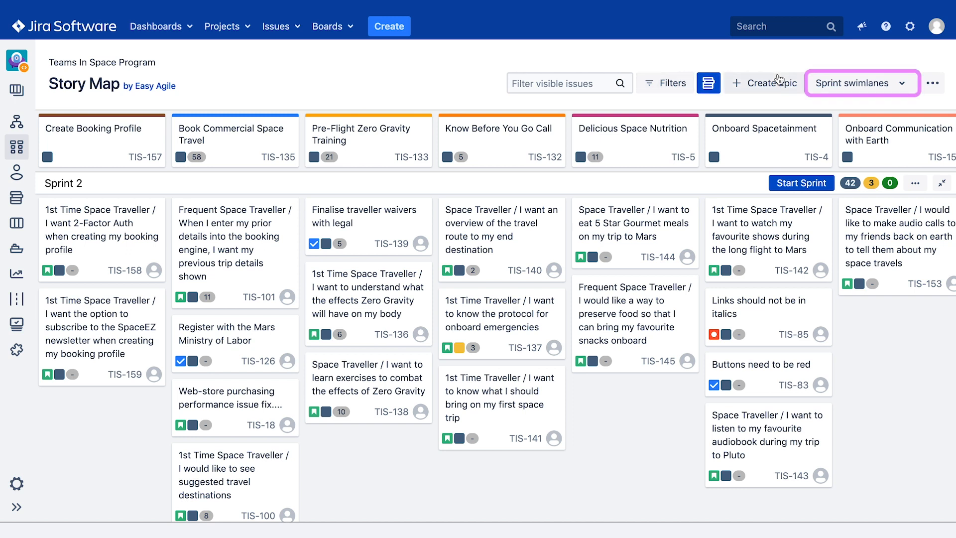
# Step: Use sprint swimlanes and enable completed Sprint 1 under Show completed sprints
pyautogui.click(860, 83)
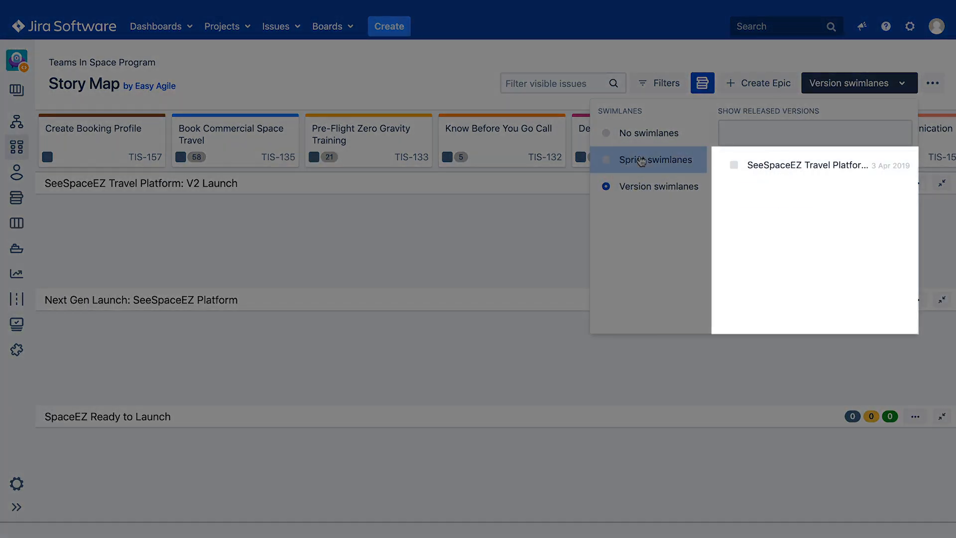
pyautogui.click(655, 159)
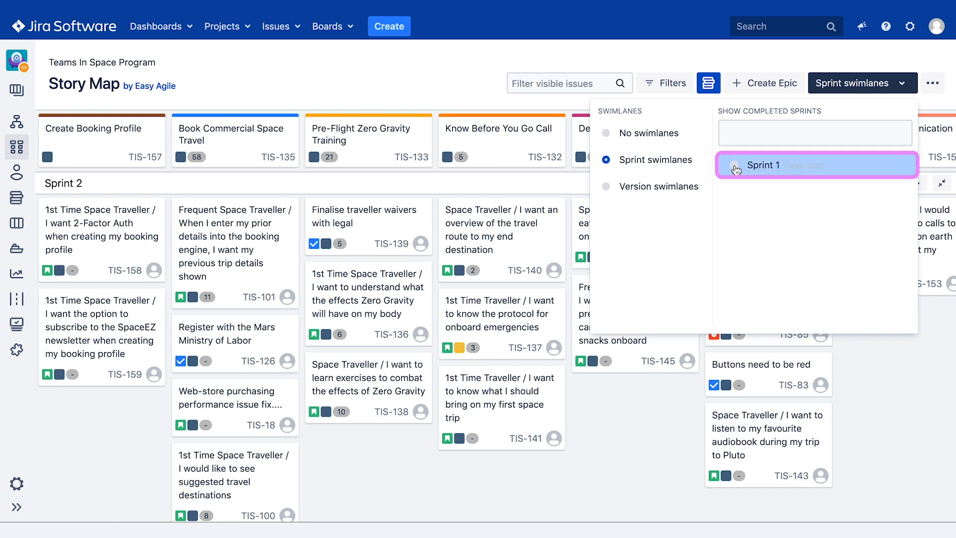
pyautogui.click(733, 164)
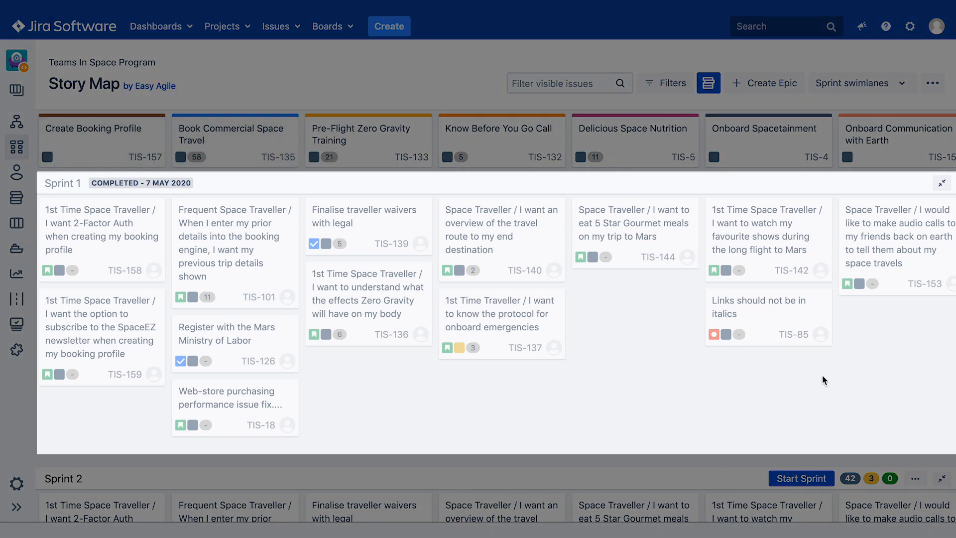
pyautogui.moveTo(742, 332)
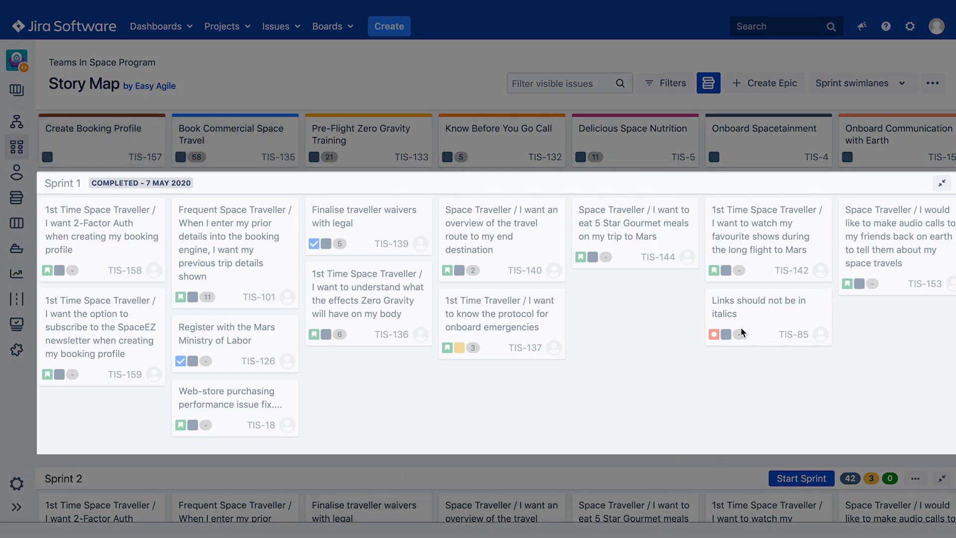